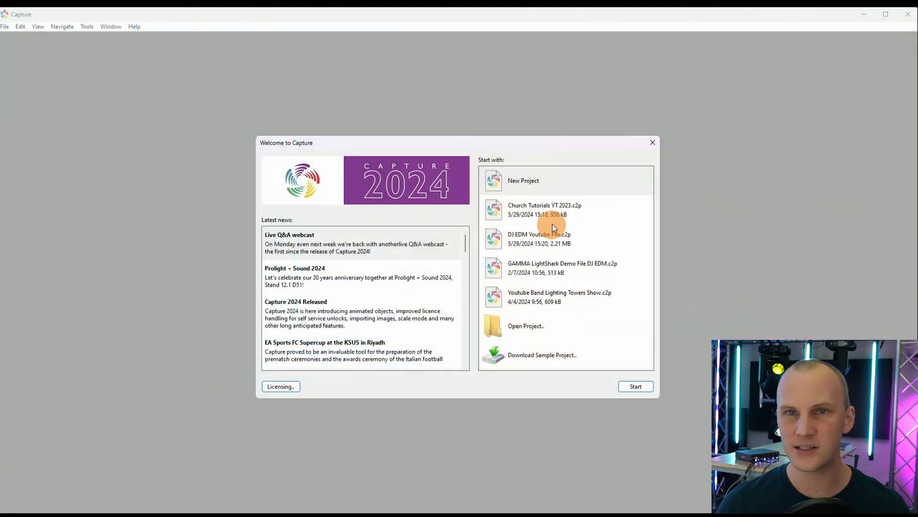
pyautogui.moveTo(557, 267)
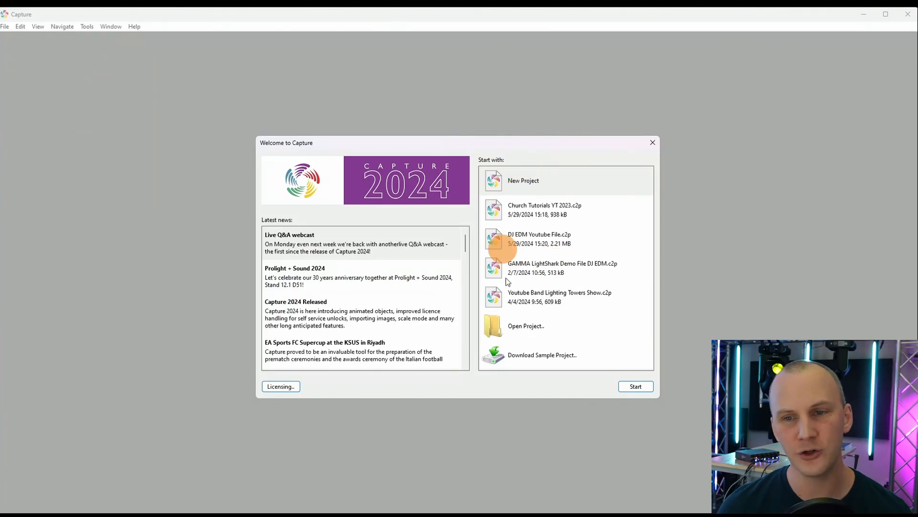
# Step: Load GAMMA LightShark Demo File DJ EDM.c2p and update its five fixtures to newer versions
pyautogui.click(562, 267)
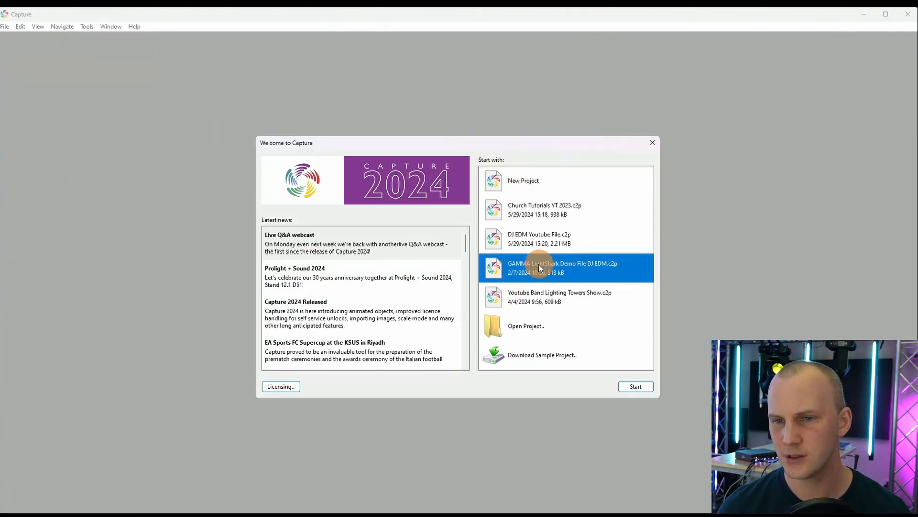
pyautogui.doubleClick(562, 268)
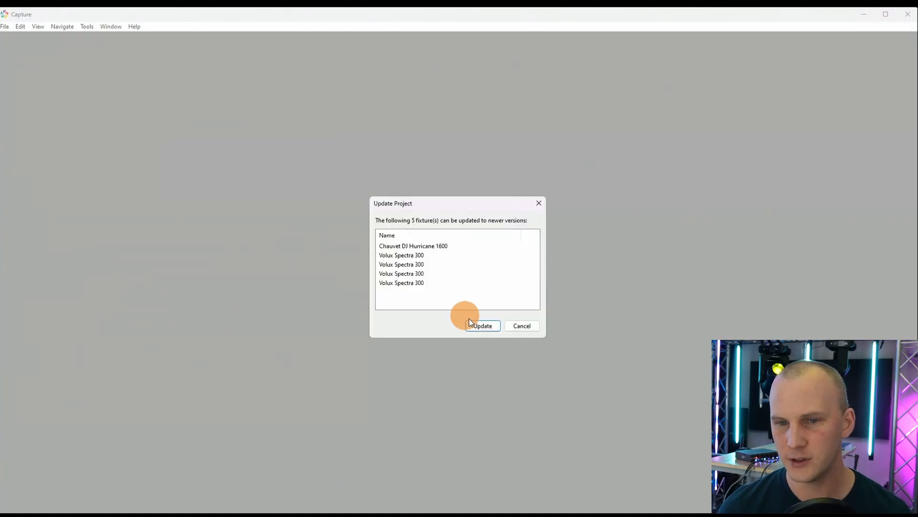
pyautogui.click(481, 326)
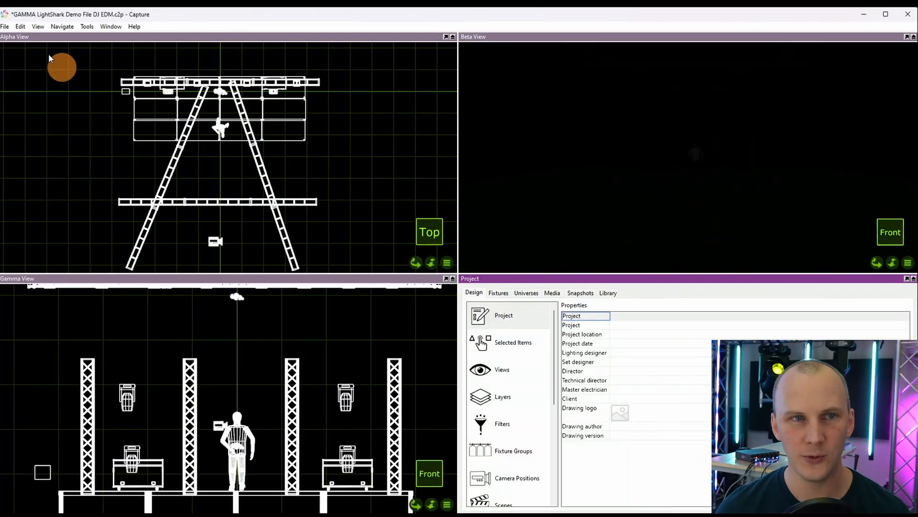
# Step: Load Church Tutorials YT 2023.c2p from the recent files list
pyautogui.click(4, 27)
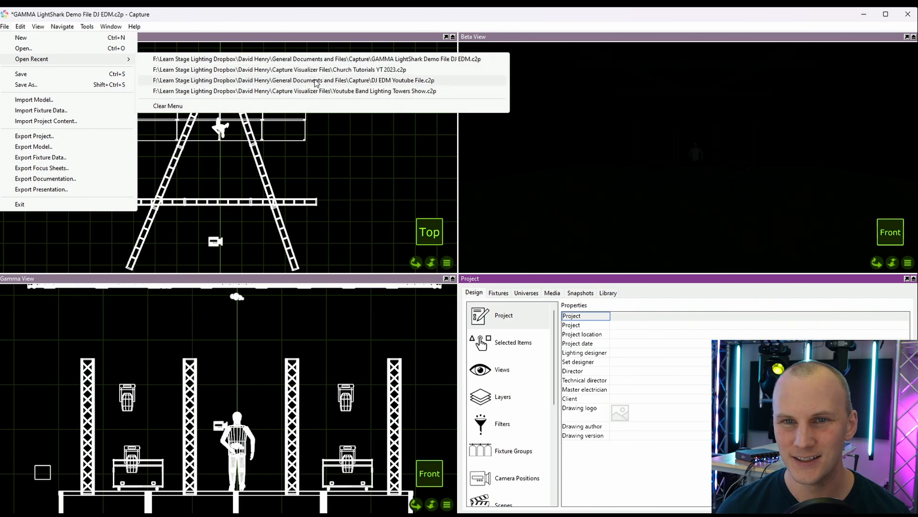
pyautogui.click(295, 81)
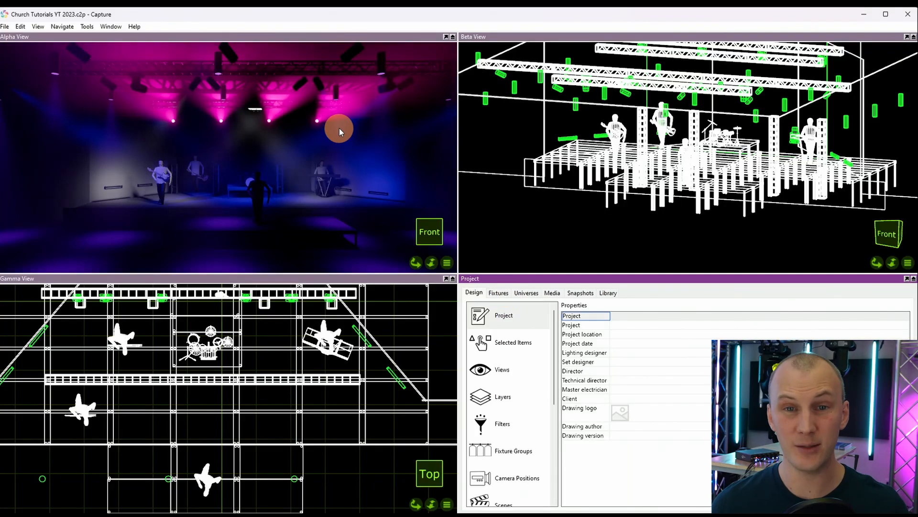
pyautogui.moveTo(251, 95)
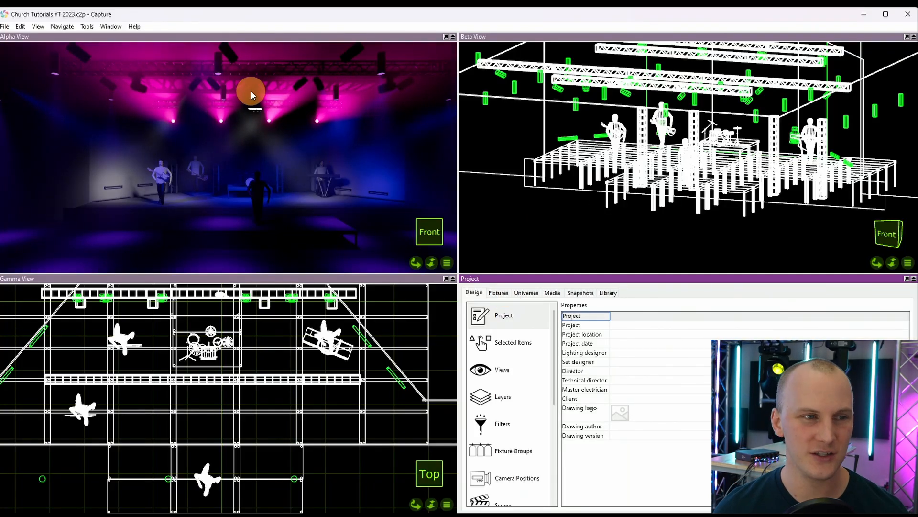
pyautogui.moveTo(367, 140)
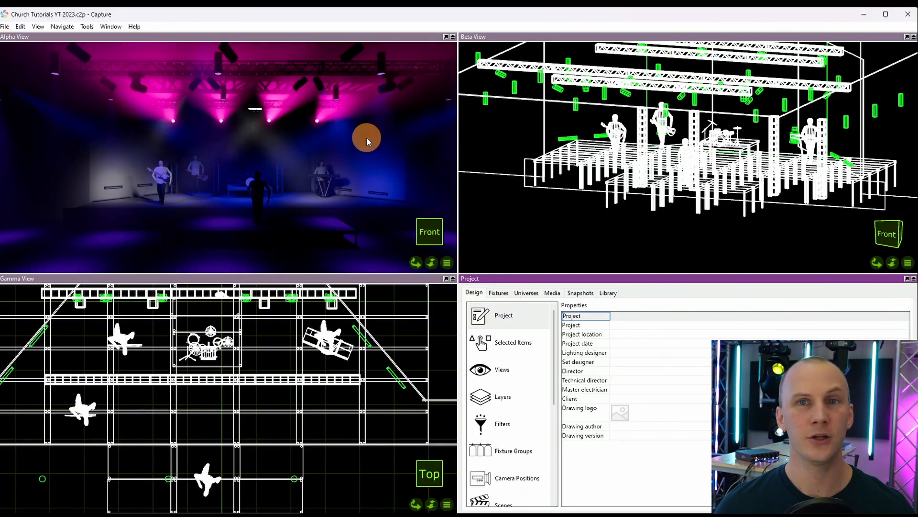
pyautogui.moveTo(373, 148)
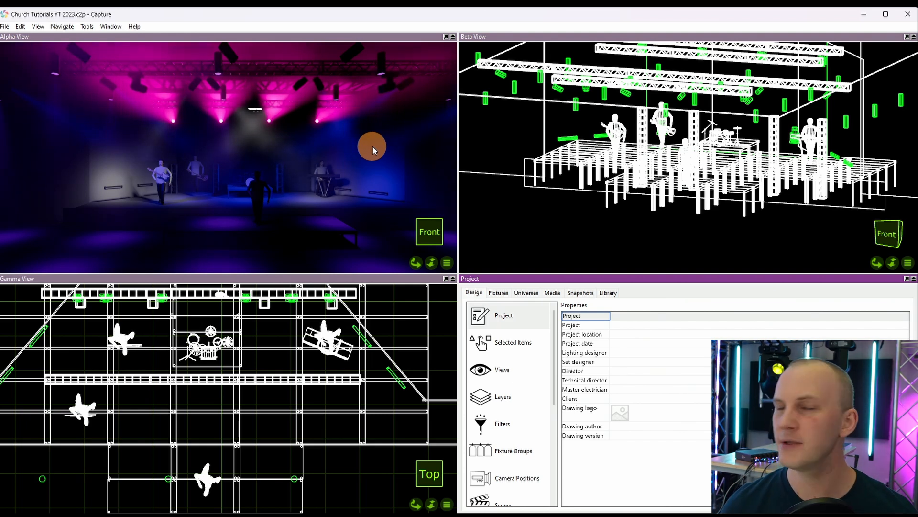
pyautogui.moveTo(268, 207)
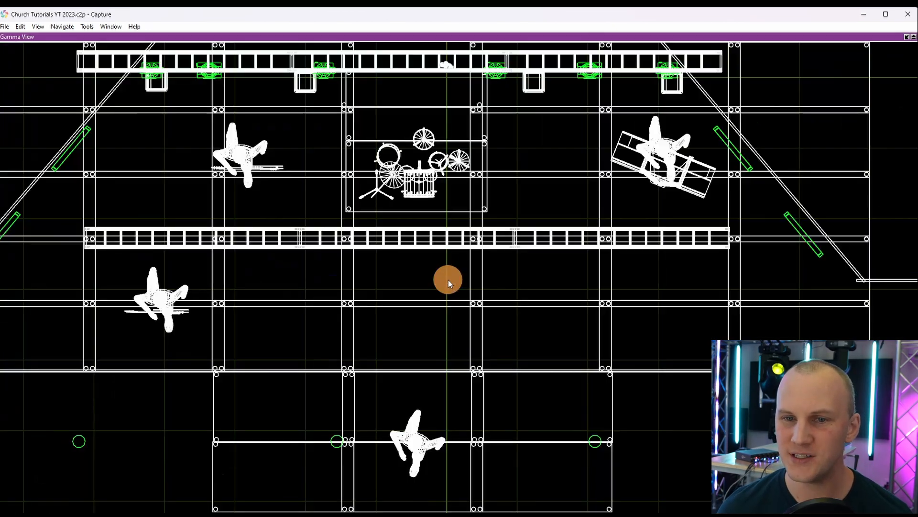
pyautogui.scroll(-3)
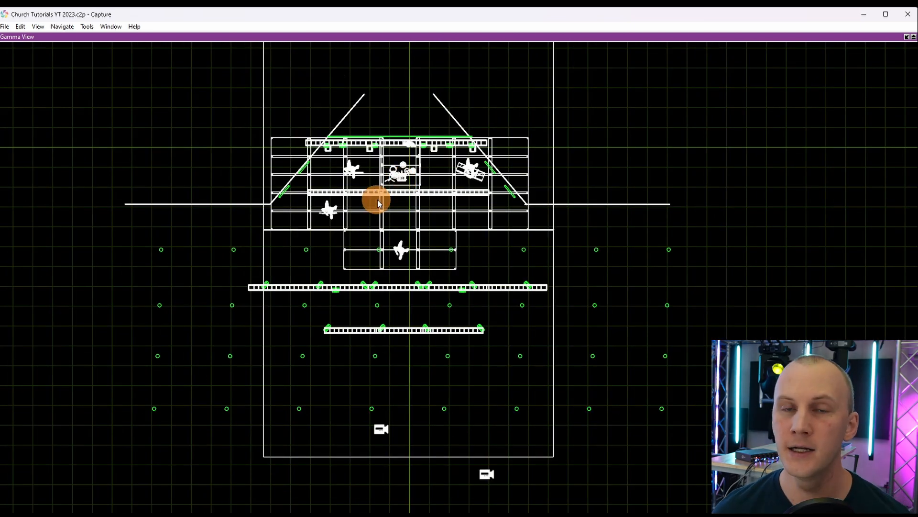
pyautogui.scroll(3)
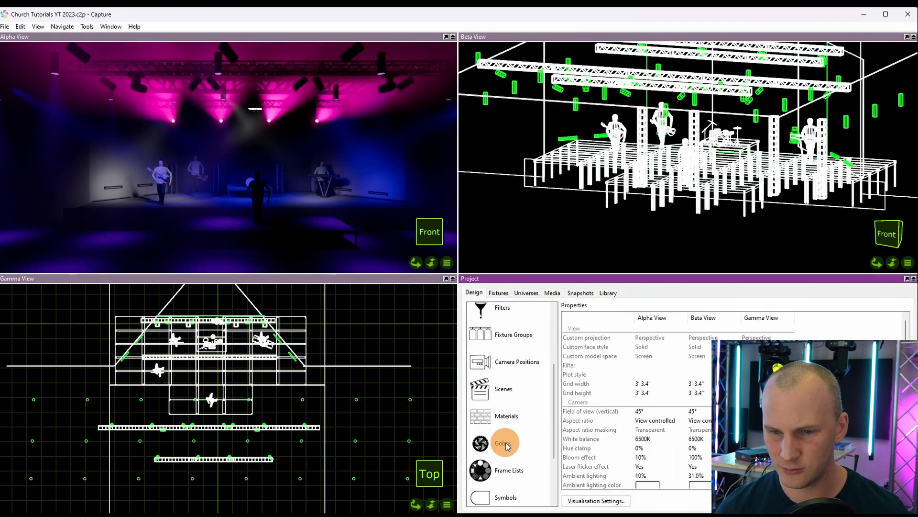
# Step: Add a new plot under Design > Plots and bring up its page layout editor
pyautogui.click(502, 491)
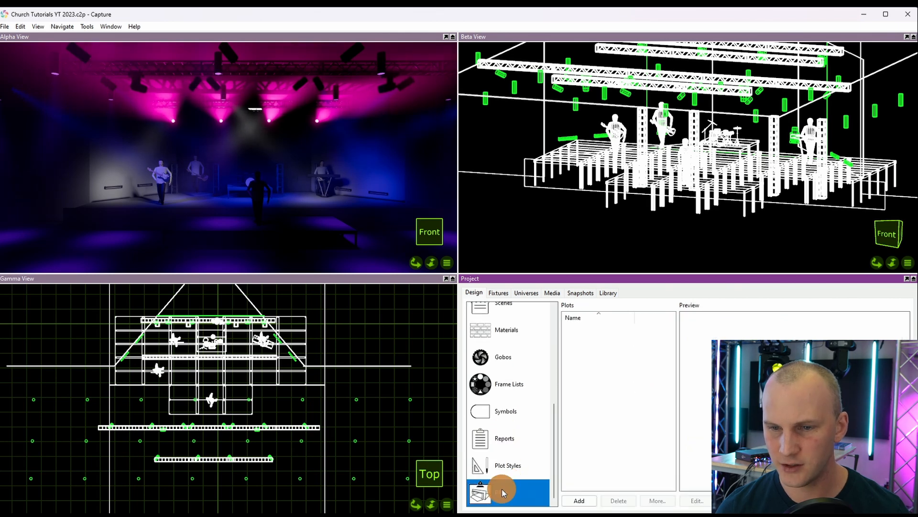
pyautogui.moveTo(583, 484)
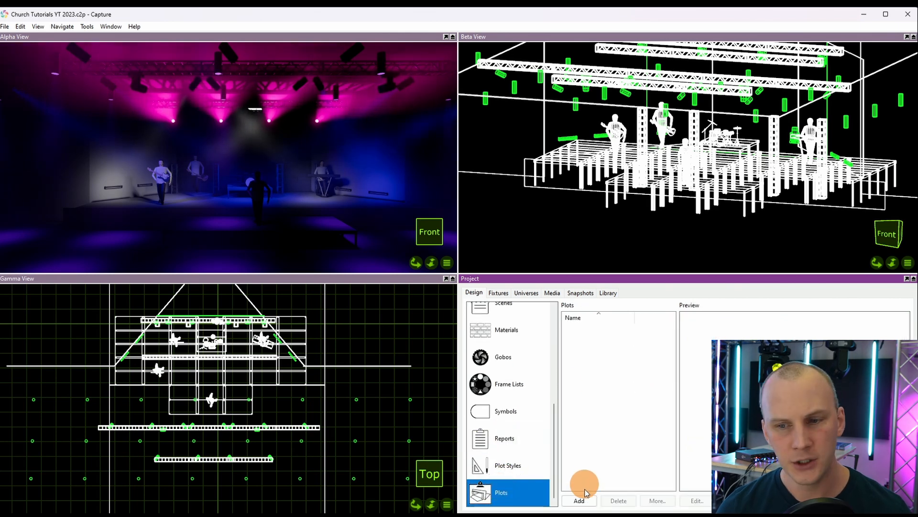
pyautogui.click(577, 500)
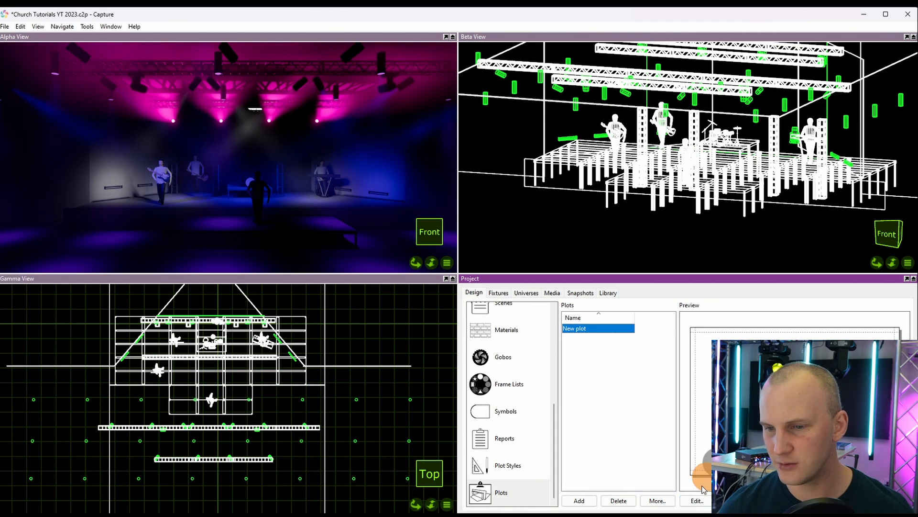
pyautogui.click(698, 500)
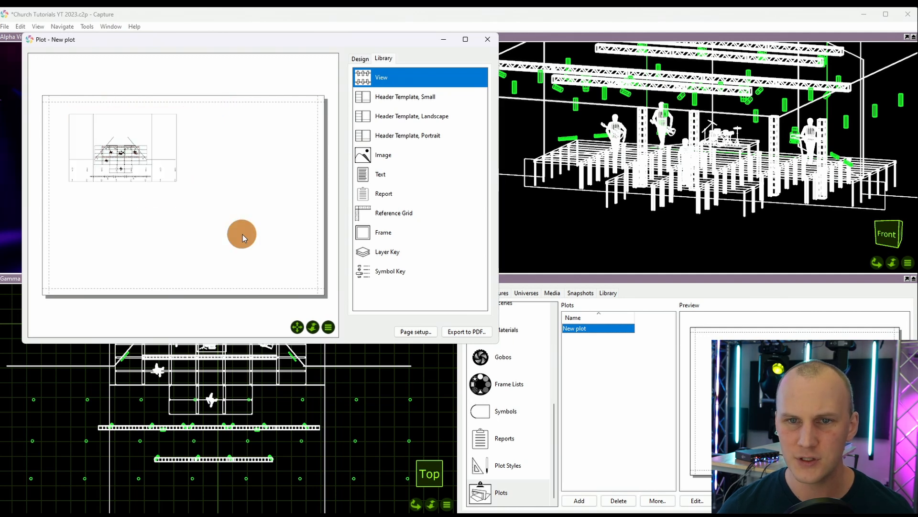
# Step: Place Text and Symbol Key library items beside the stage drawing on the plot page
pyautogui.click(383, 193)
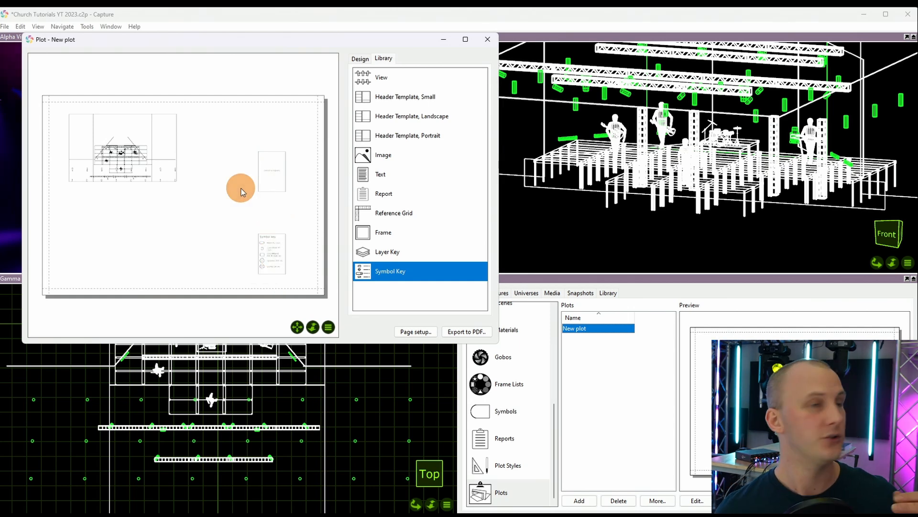
pyautogui.moveTo(368, 155)
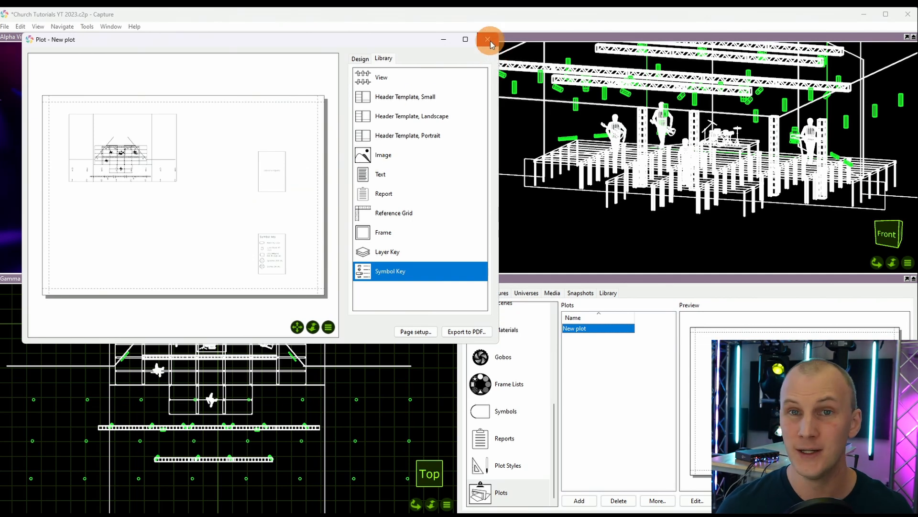
pyautogui.moveTo(490, 42)
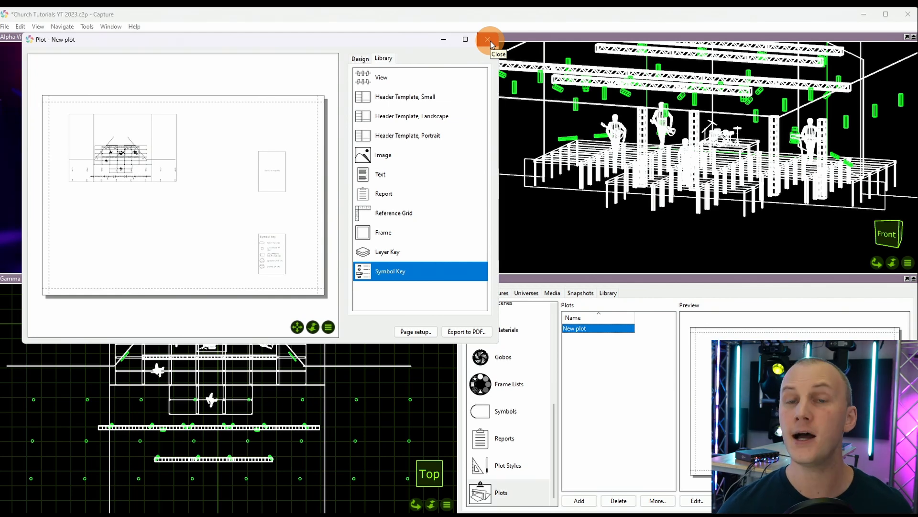
# Step: Close the plot editor and show the project's Universes list (A and B)
pyautogui.click(487, 39)
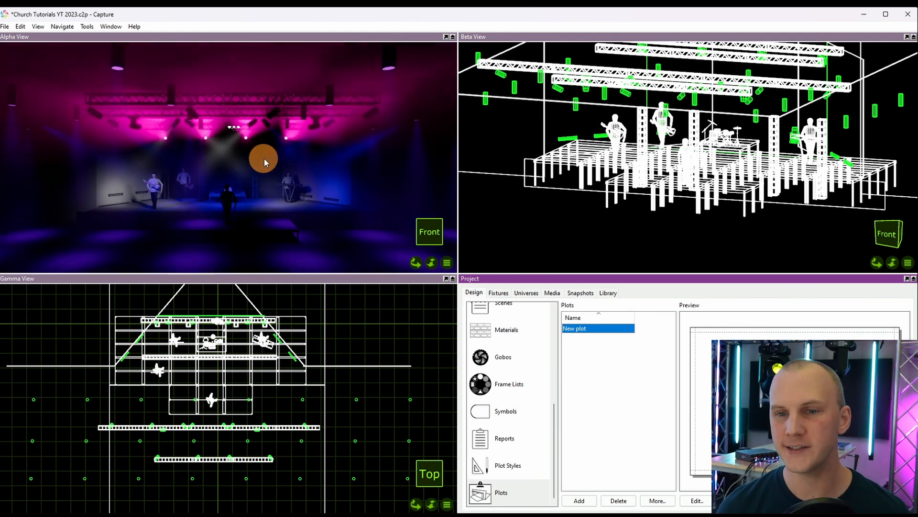
pyautogui.click(525, 293)
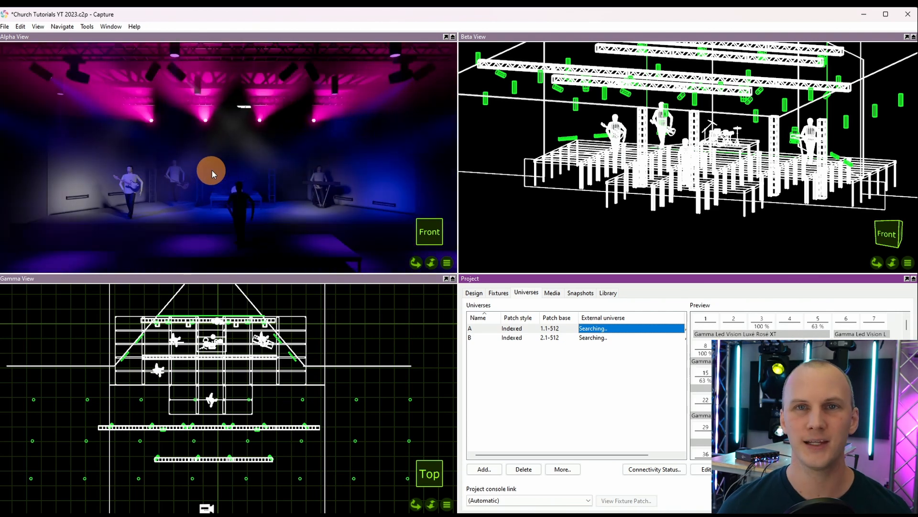
pyautogui.moveTo(217, 164)
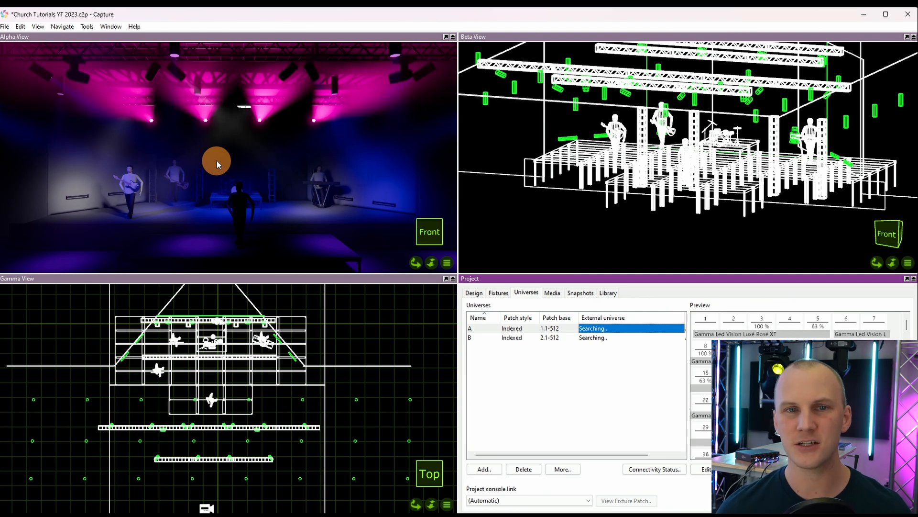
pyautogui.moveTo(136, 121)
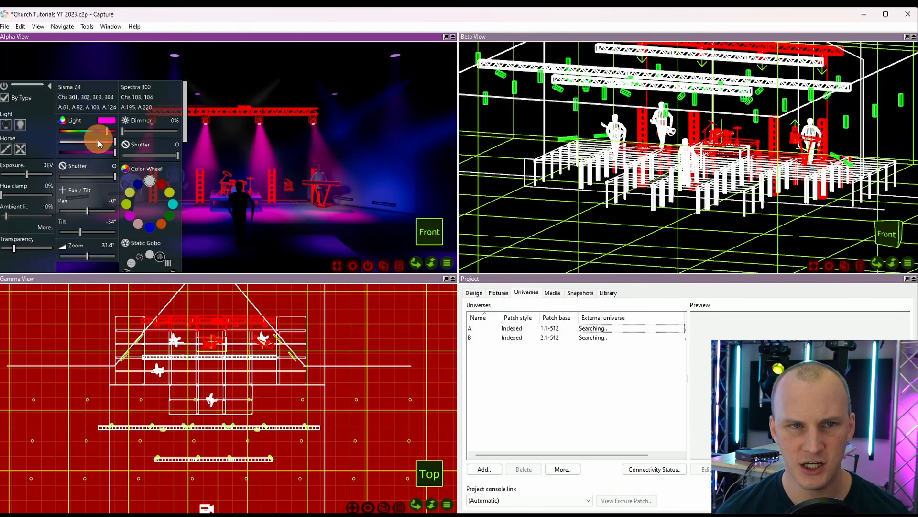
# Step: Recolour the Sisma Z4 and Spectra 300 fixtures to cyan via the live control, then show Snapshots
pyautogui.moveTo(94, 137); pyautogui.dragTo(88, 134)
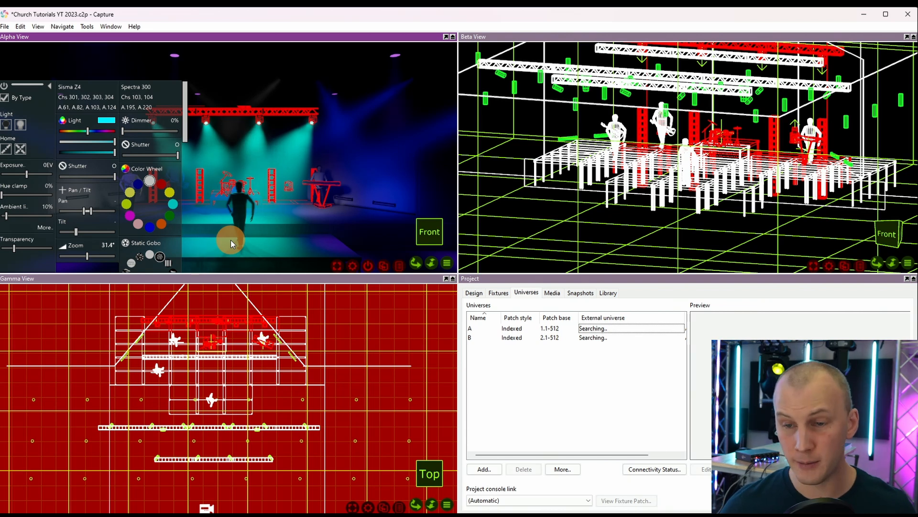
pyautogui.click(581, 293)
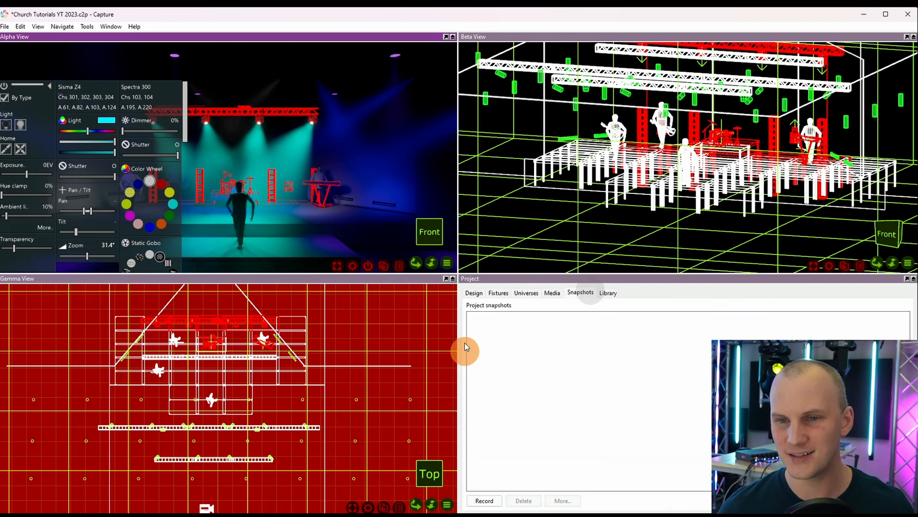
pyautogui.moveTo(551, 372)
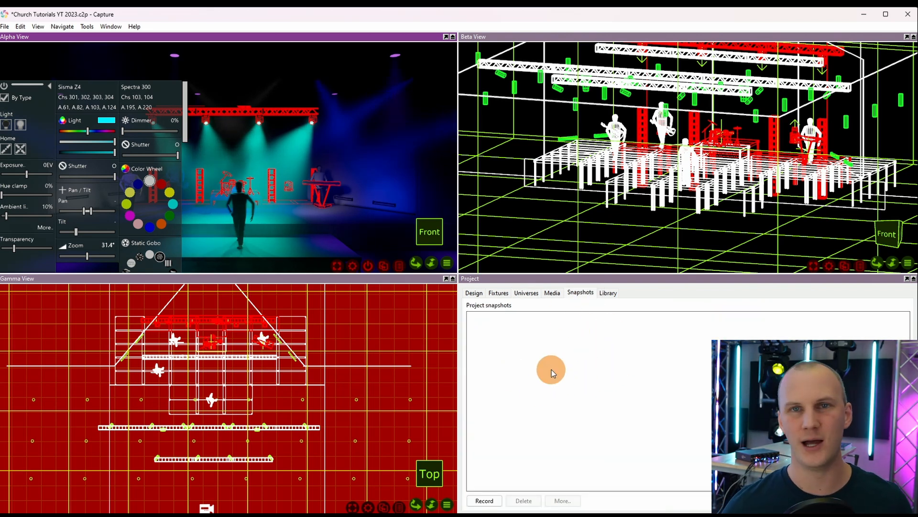